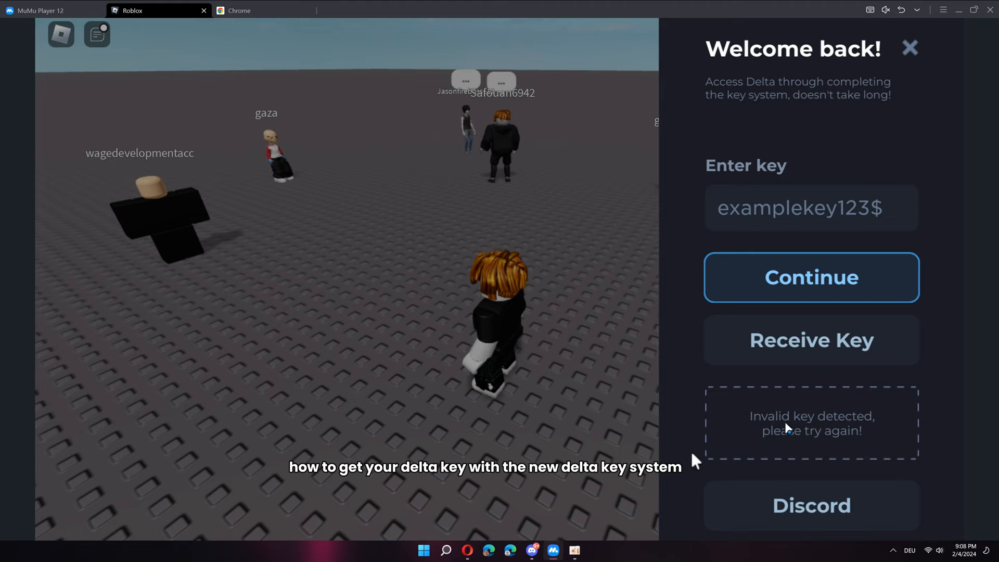
# Copy the Delta key-system gateway link from the Receive Key button in Roblox.
pyautogui.click(812, 340)
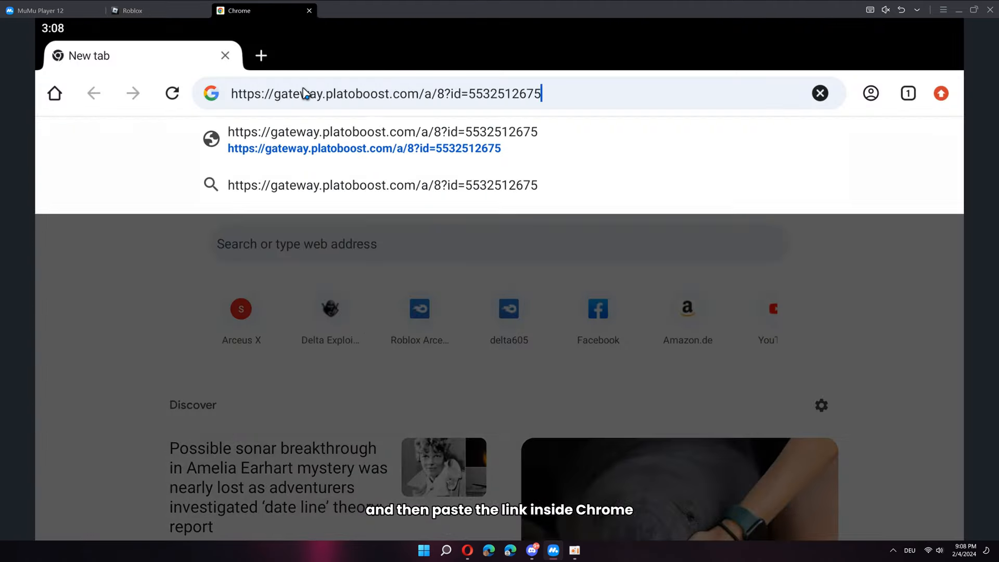
# Load the platoboost gateway link, pass Checkpoint 1 of 1, and close the ad pop-up.
pyautogui.press('Enter')
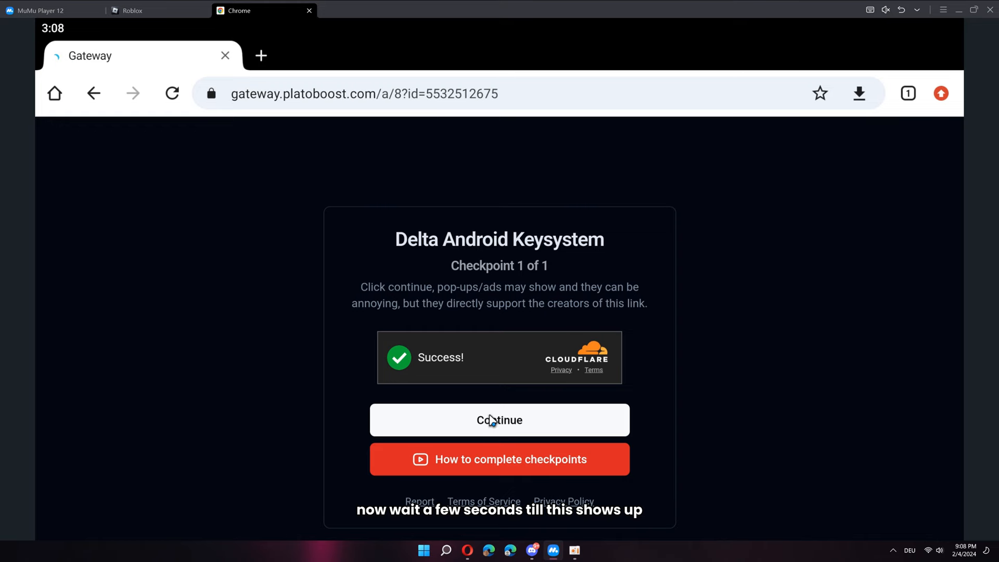
pyautogui.click(499, 420)
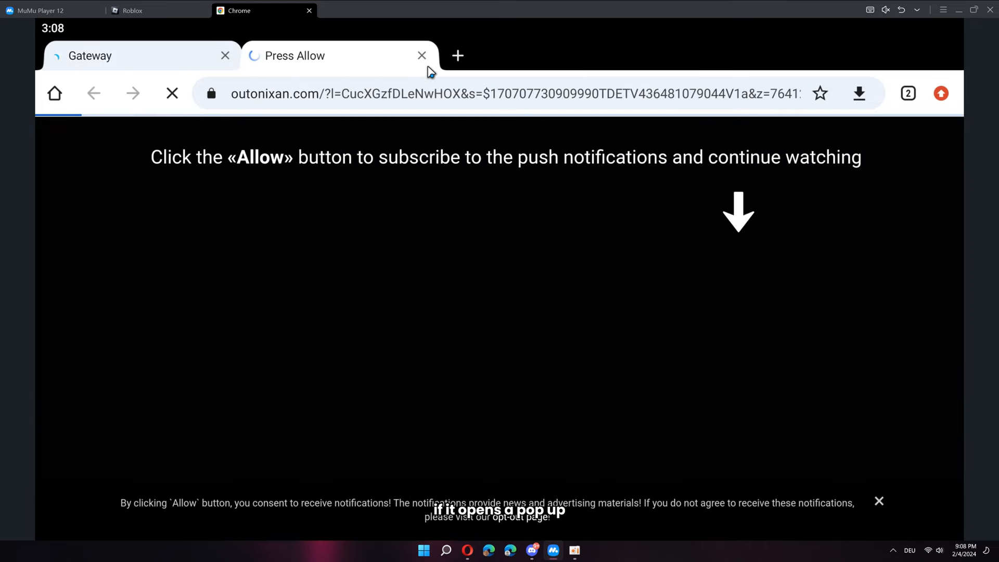
pyautogui.click(420, 55)
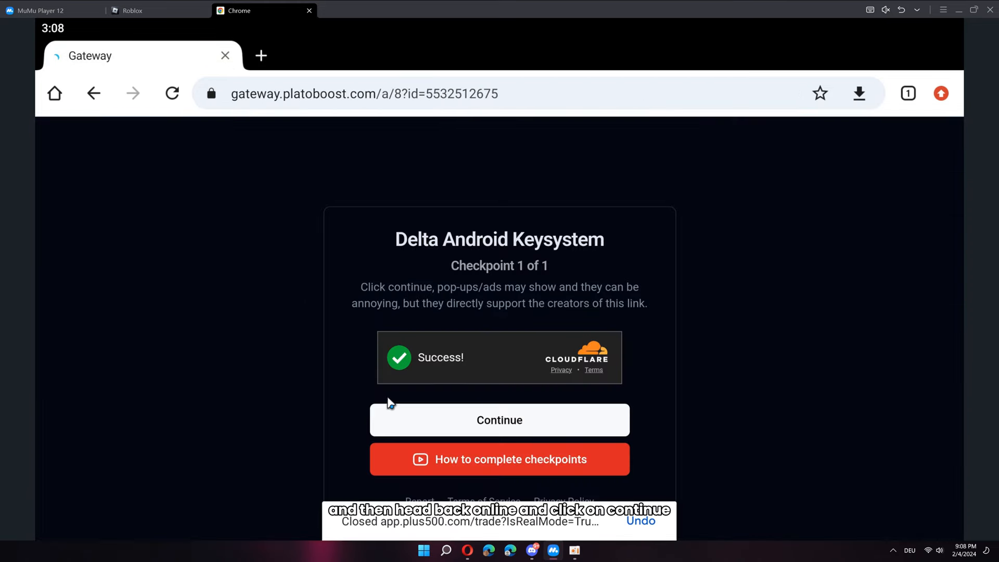
pyautogui.click(499, 420)
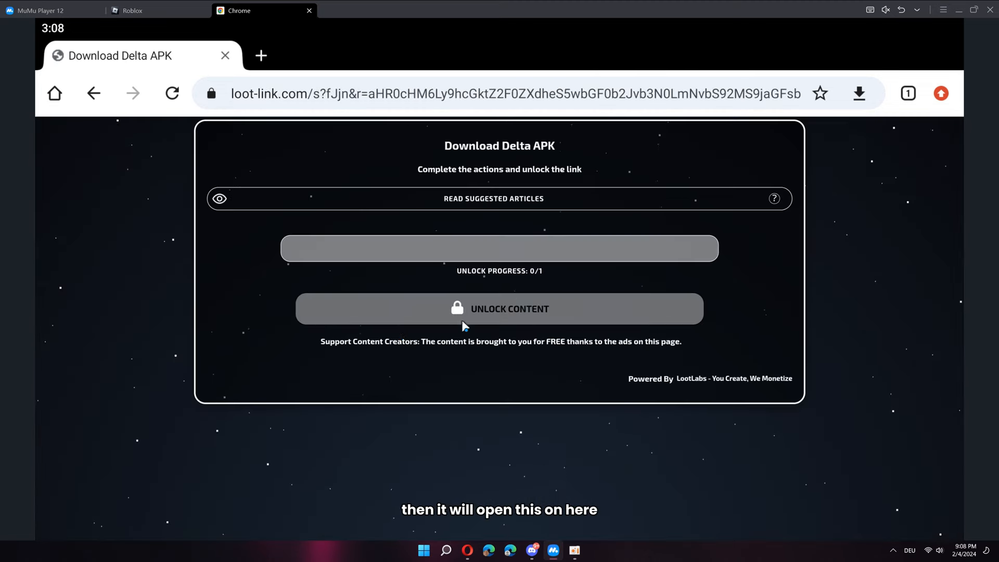
# Complete the Read Suggested Articles task and unlock the content.
pyautogui.click(493, 198)
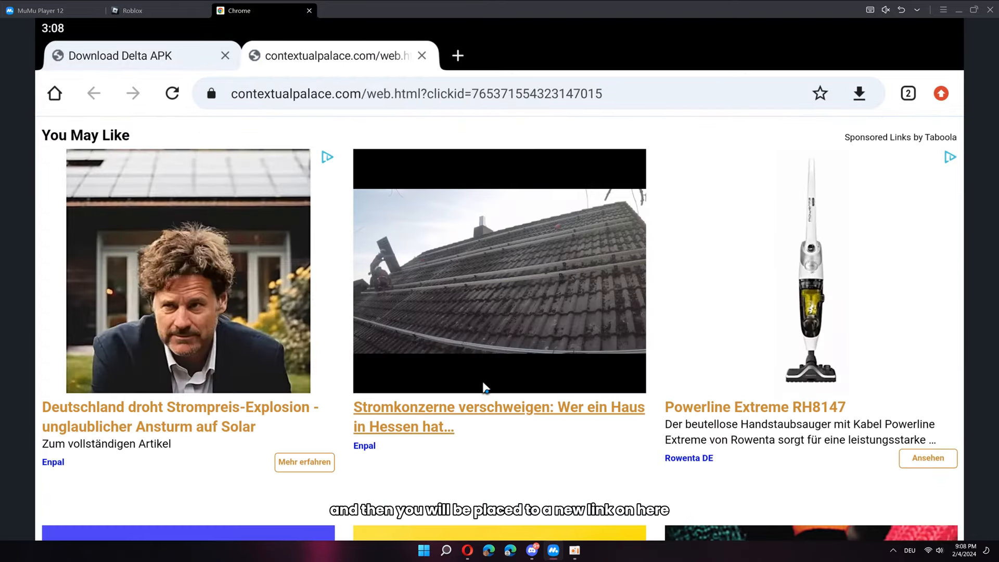
pyautogui.scroll(-3)
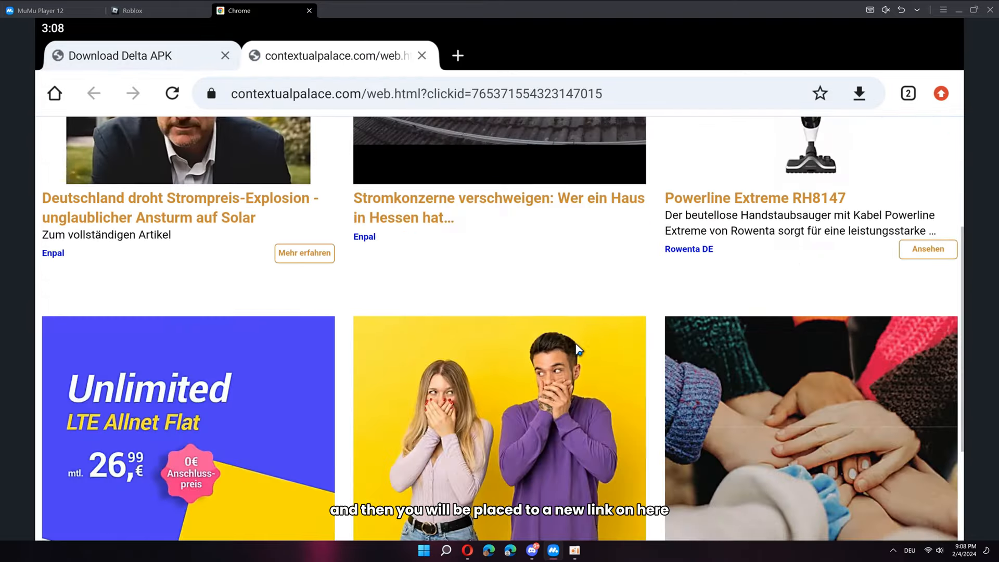
pyautogui.scroll(-3)
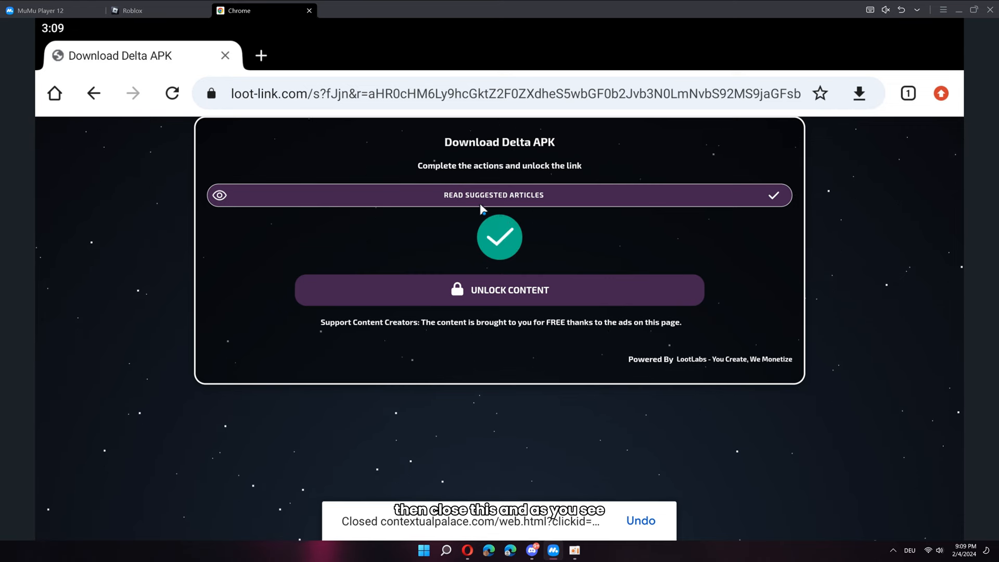
pyautogui.click(500, 289)
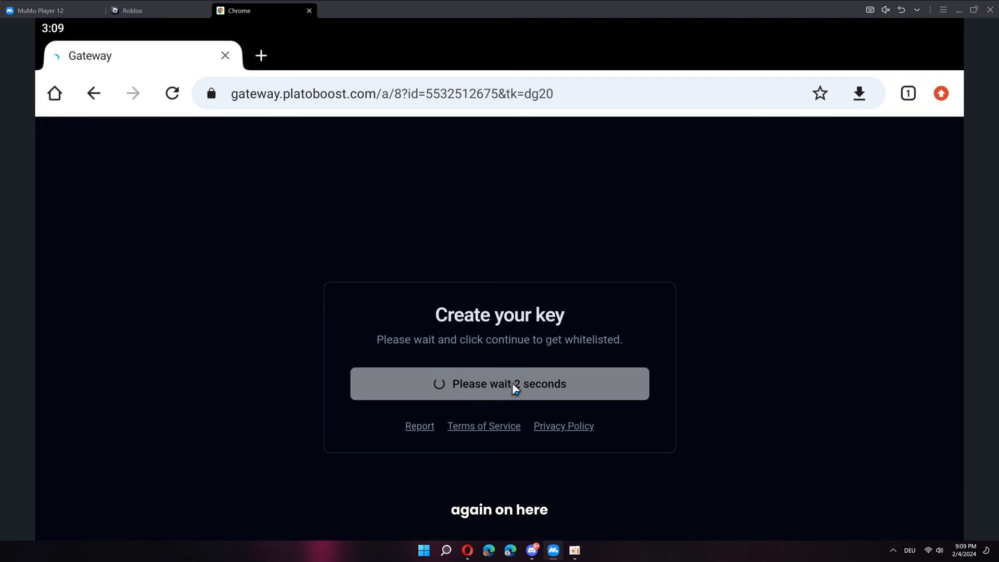
# Generate the 24-hour Delta whitelist key and copy it.
pyautogui.click(500, 384)
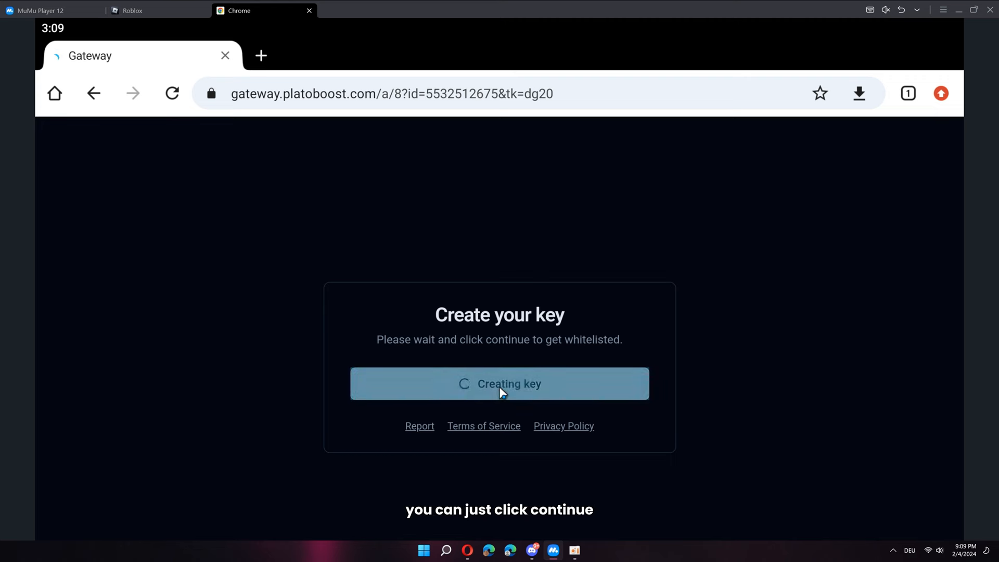
pyautogui.click(499, 383)
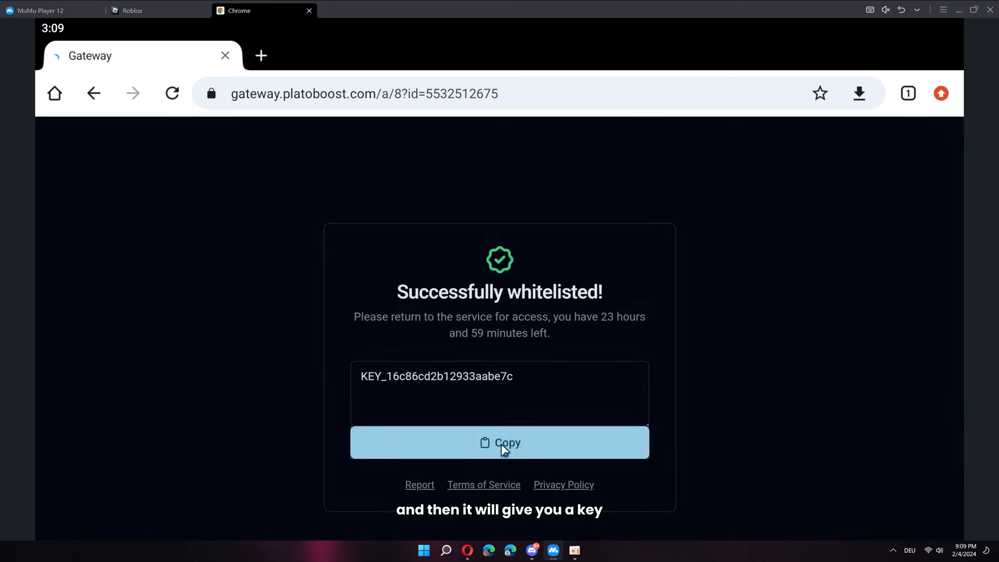
pyautogui.click(134, 10)
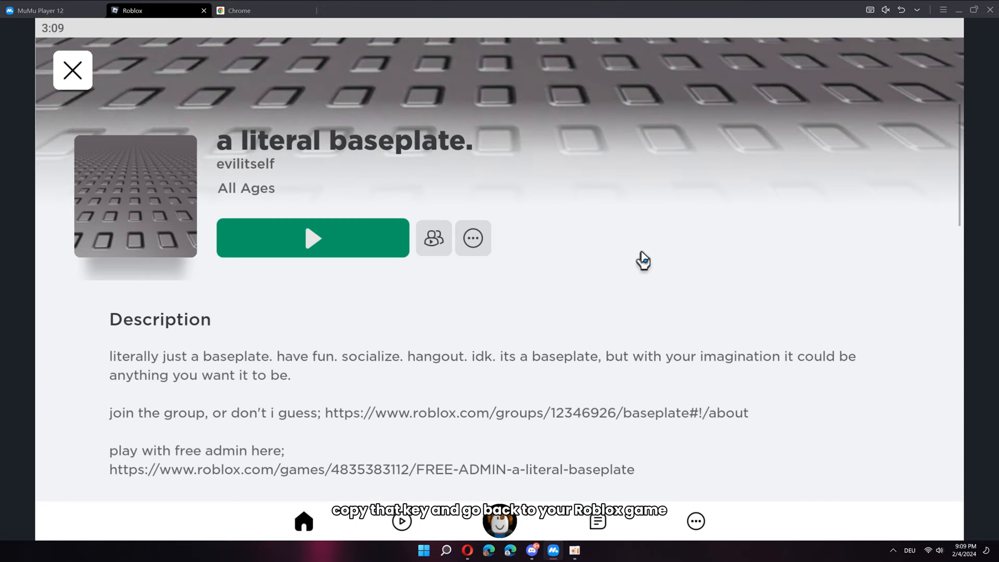
# Join the baseplate game and open Delta's scriptblox script search from the cloud icon.
pyautogui.click(312, 239)
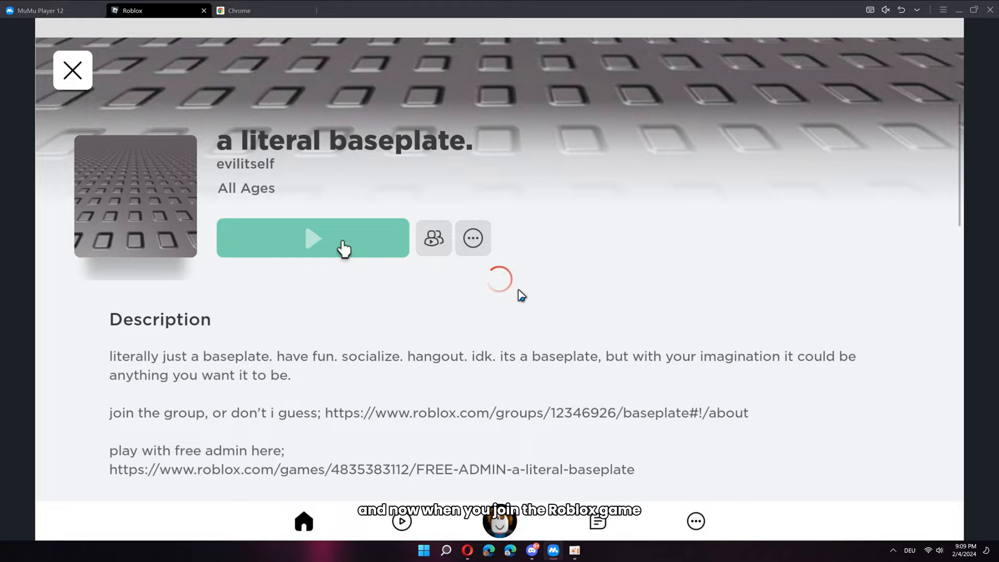
pyautogui.click(312, 238)
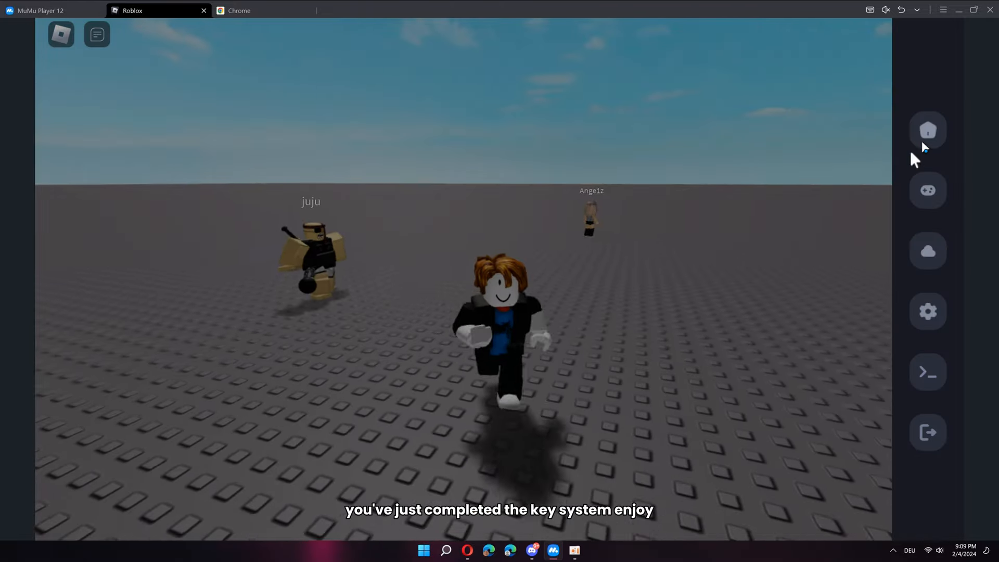
pyautogui.click(927, 251)
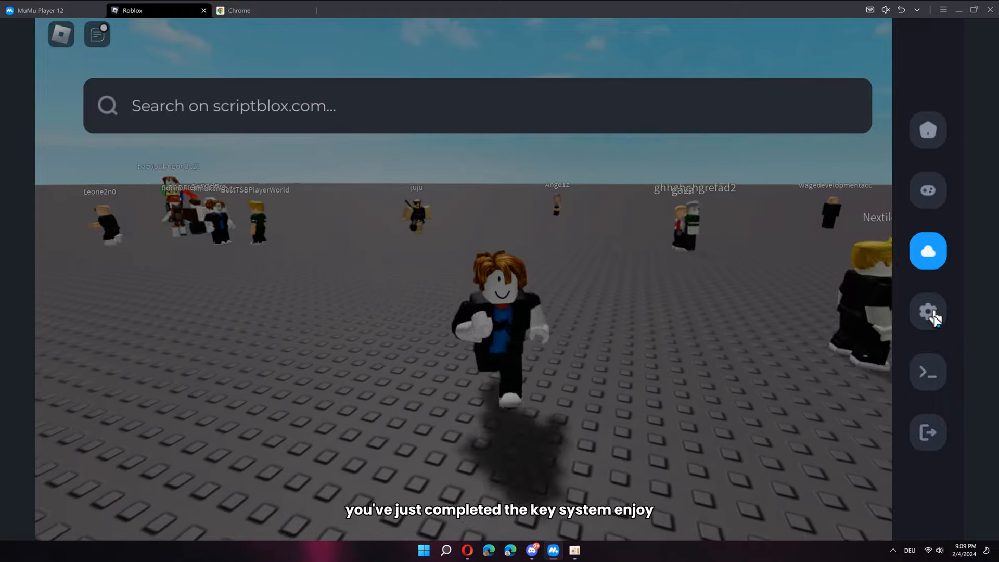